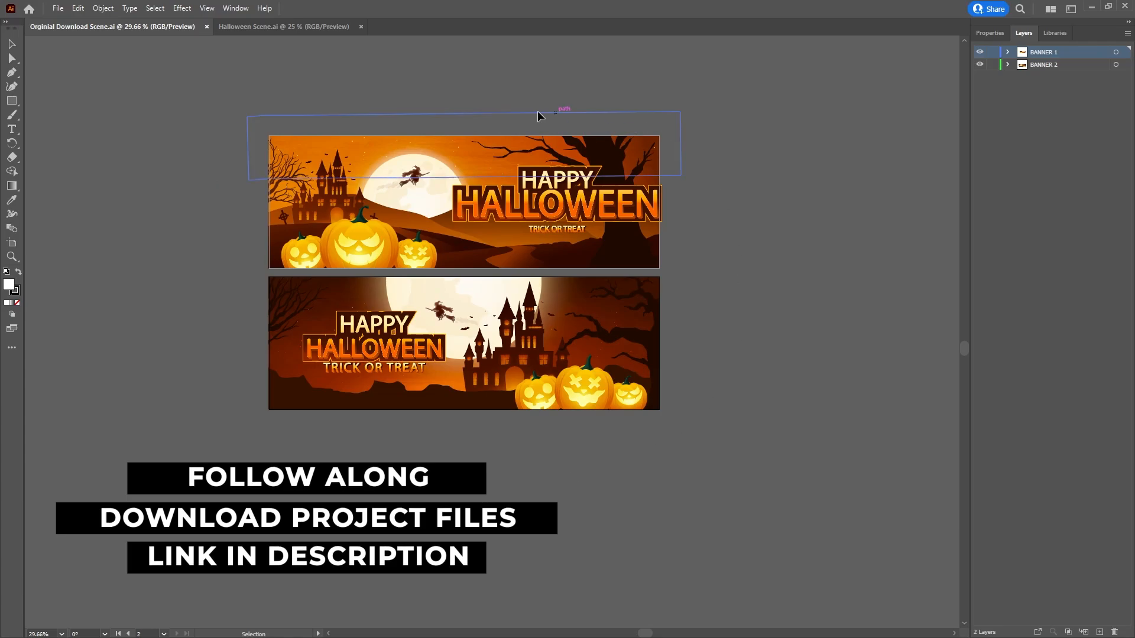
Switch to Halloween Scene.ai and toggle the Pumpkins layer's visibility off and on.
{"action": "scroll", "scroll_direction": "down", "scroll_amount": 3}
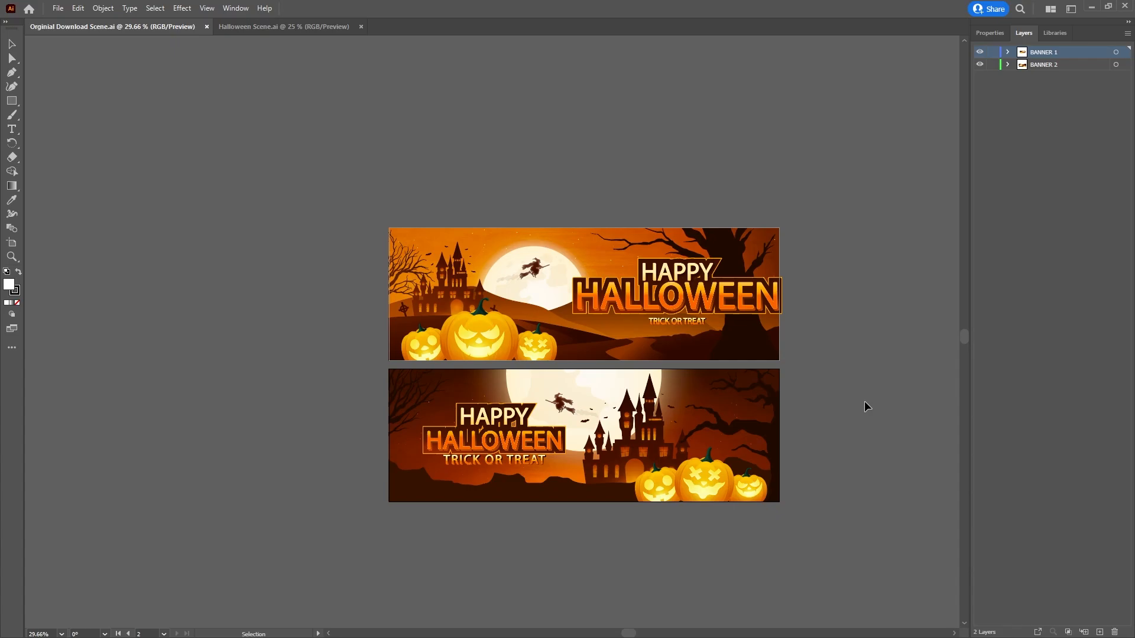
{"action": "left_click", "coordinate": [282, 26]}
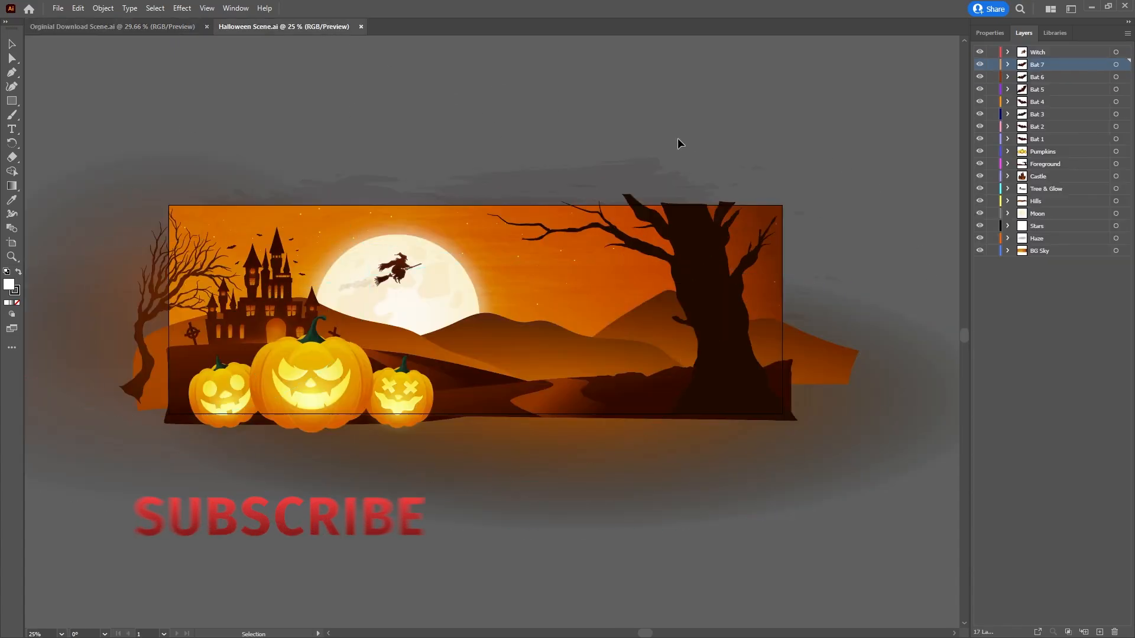
{"action": "left_click", "coordinate": [979, 151]}
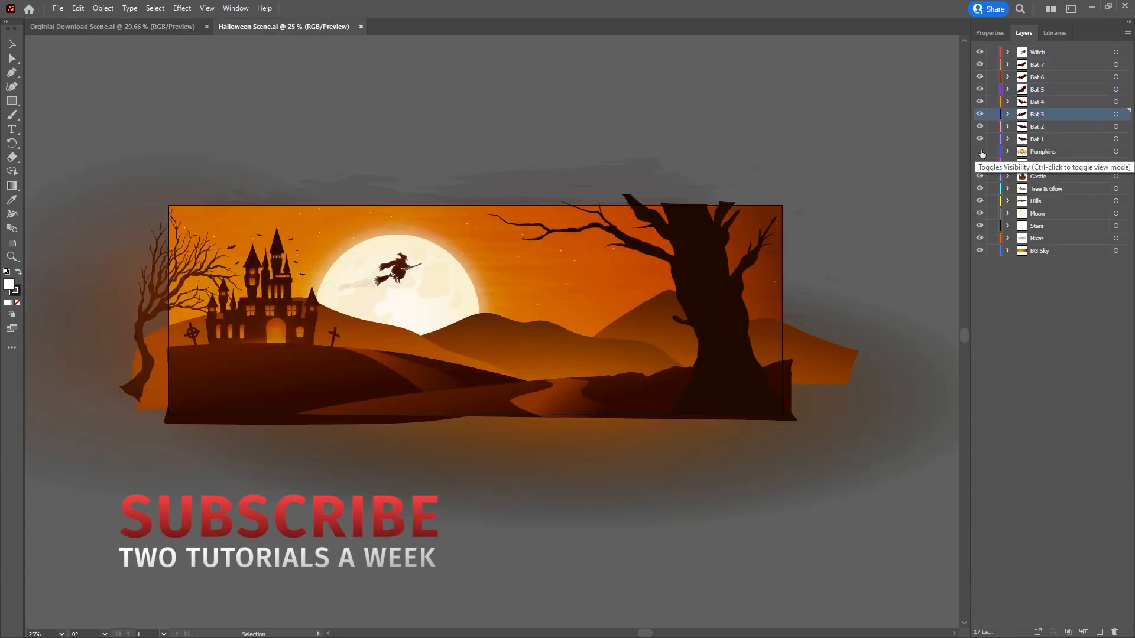
{"action": "left_click", "coordinate": [980, 152]}
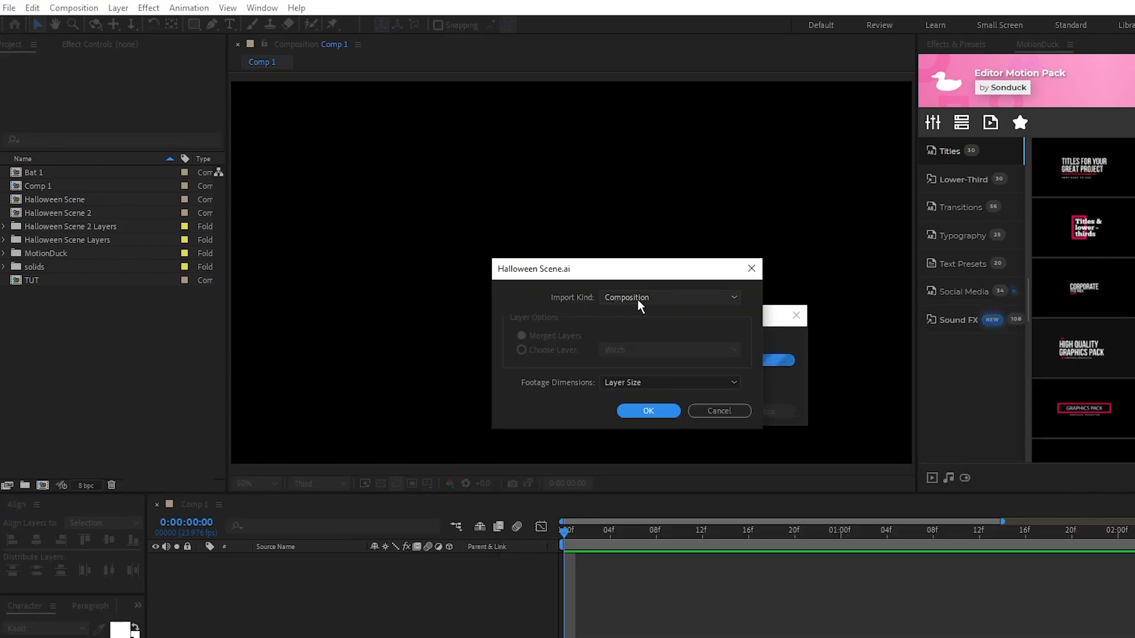
Import the artwork as a composition and set its size to 1920×1080 in Composition Settings.
{"action": "left_click", "coordinate": [647, 410]}
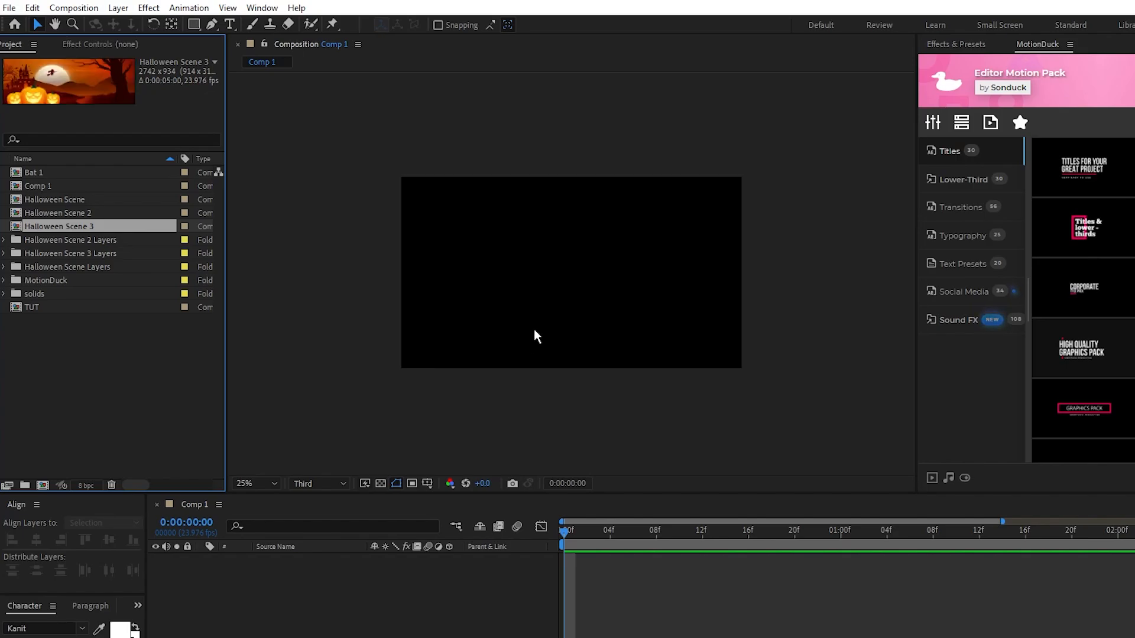
{"action": "left_click", "coordinate": [74, 9]}
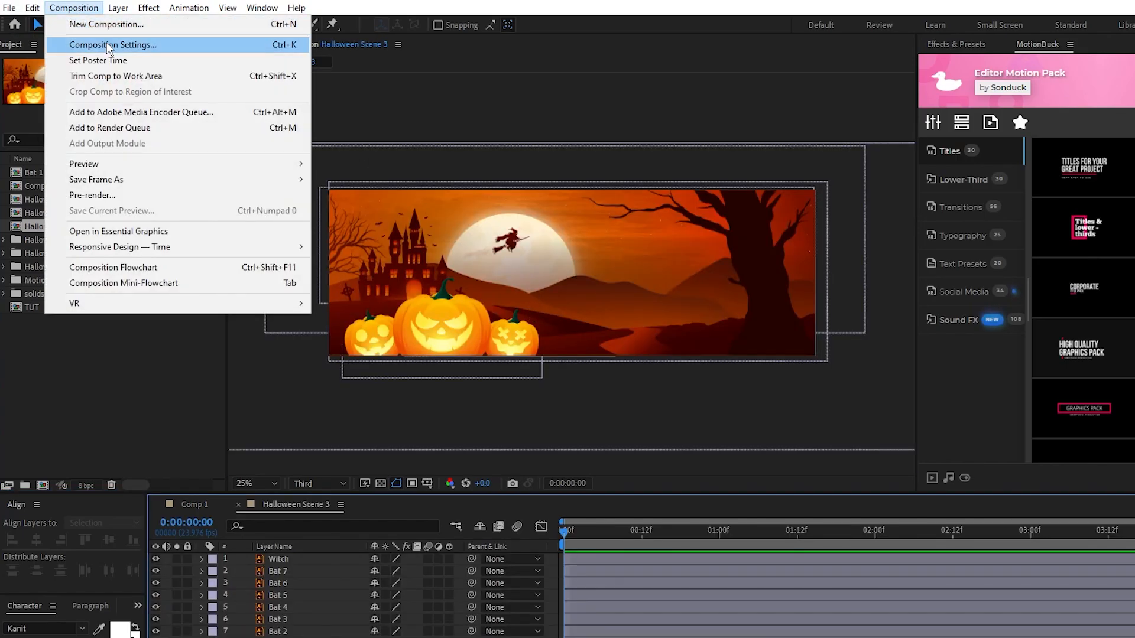
{"action": "left_click", "coordinate": [113, 44]}
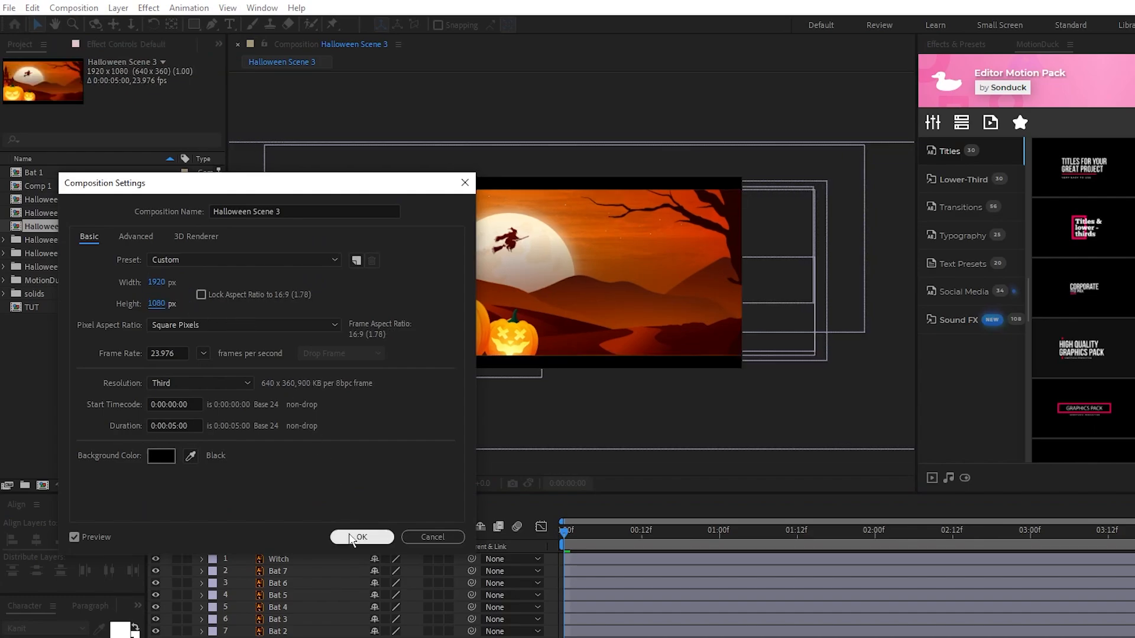
{"action": "left_click", "coordinate": [362, 536]}
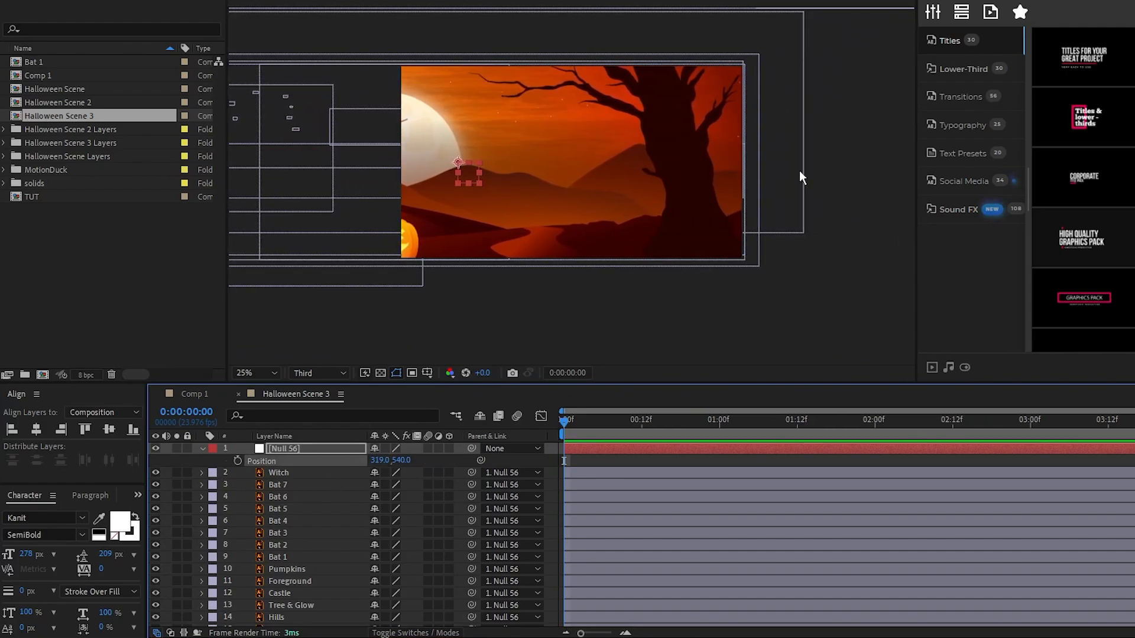
{"action": "mouse_move", "coordinate": [238, 461]}
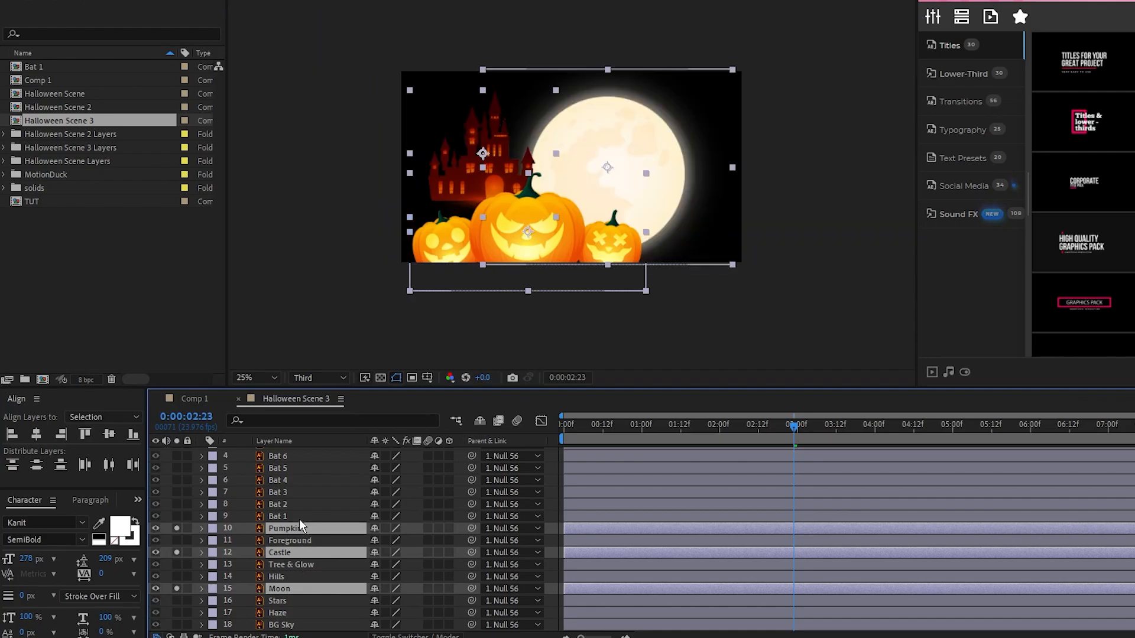
Add Brightness & Contrast and Glow to Pumpkins with a wiggle(2) brightness expression, then copy to Castle and Moon.
{"action": "left_click", "coordinate": [149, 6]}
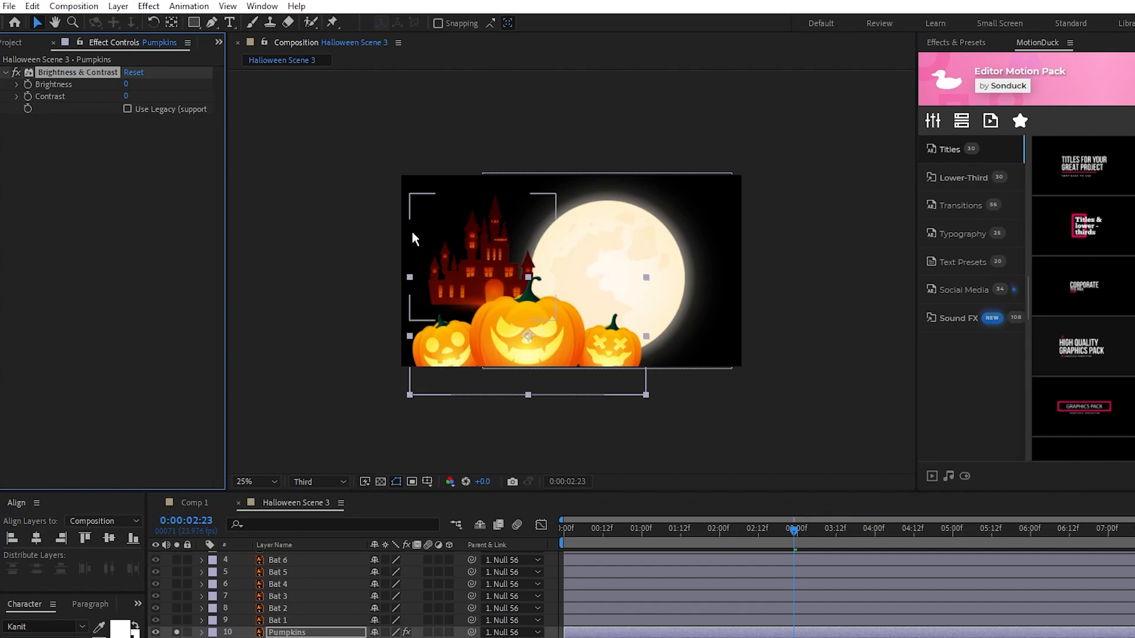
{"action": "left_click", "coordinate": [147, 6]}
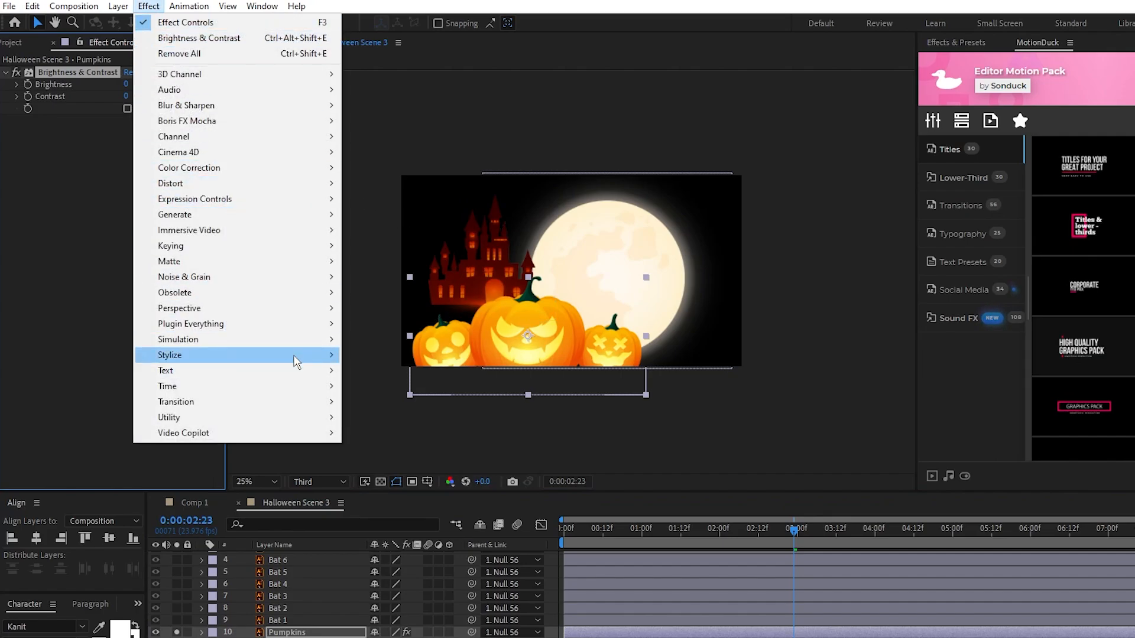
{"action": "left_click", "coordinate": [169, 355]}
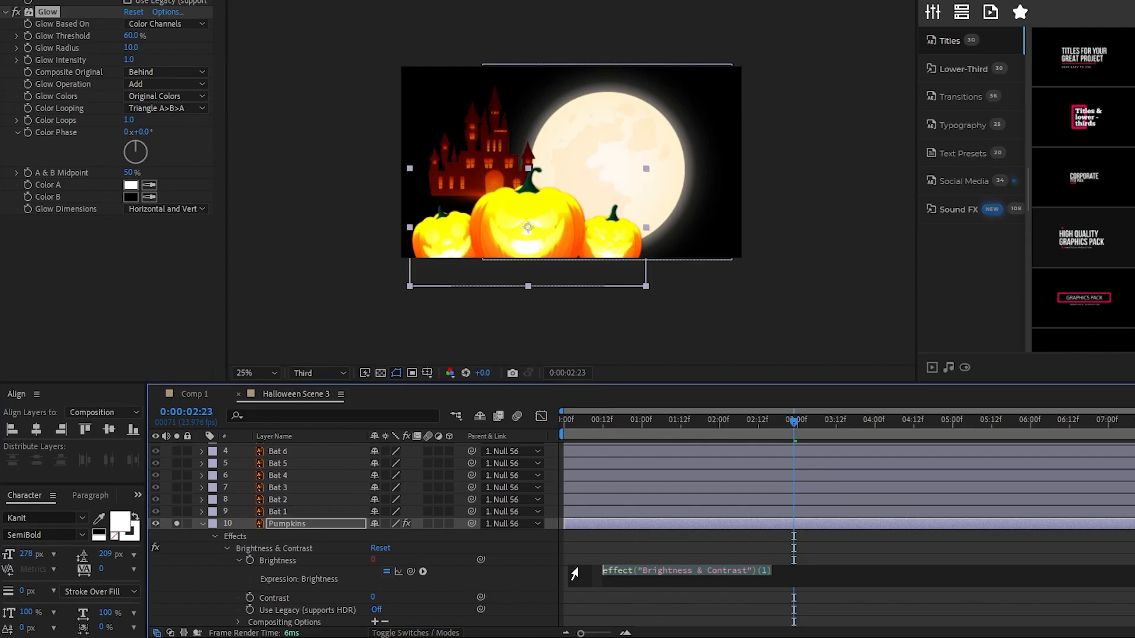
{"action": "type", "text": "wiggle(2)"}
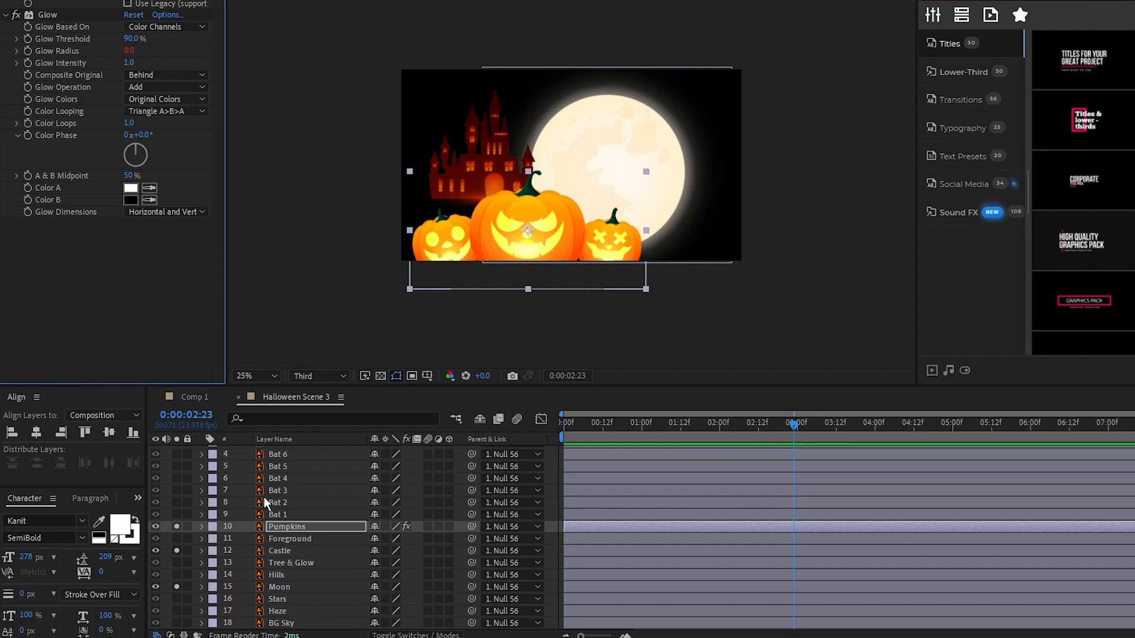
{"action": "left_click", "coordinate": [279, 586]}
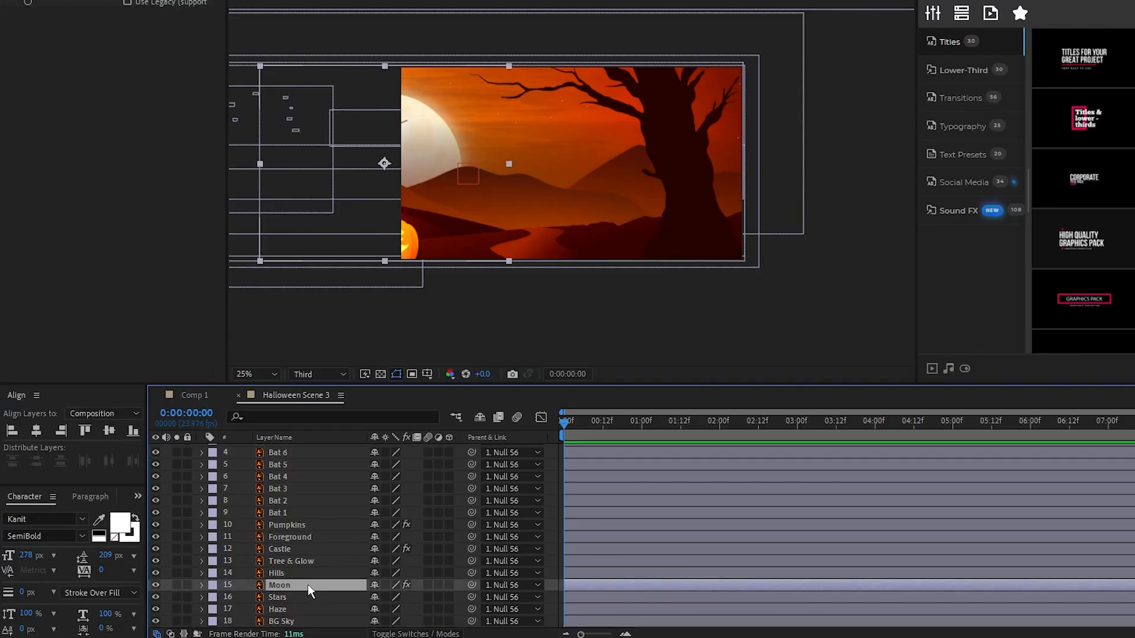
Keyframe the Moon's position at 0s and again near 5s so it rises.
{"action": "left_click", "coordinate": [202, 585]}
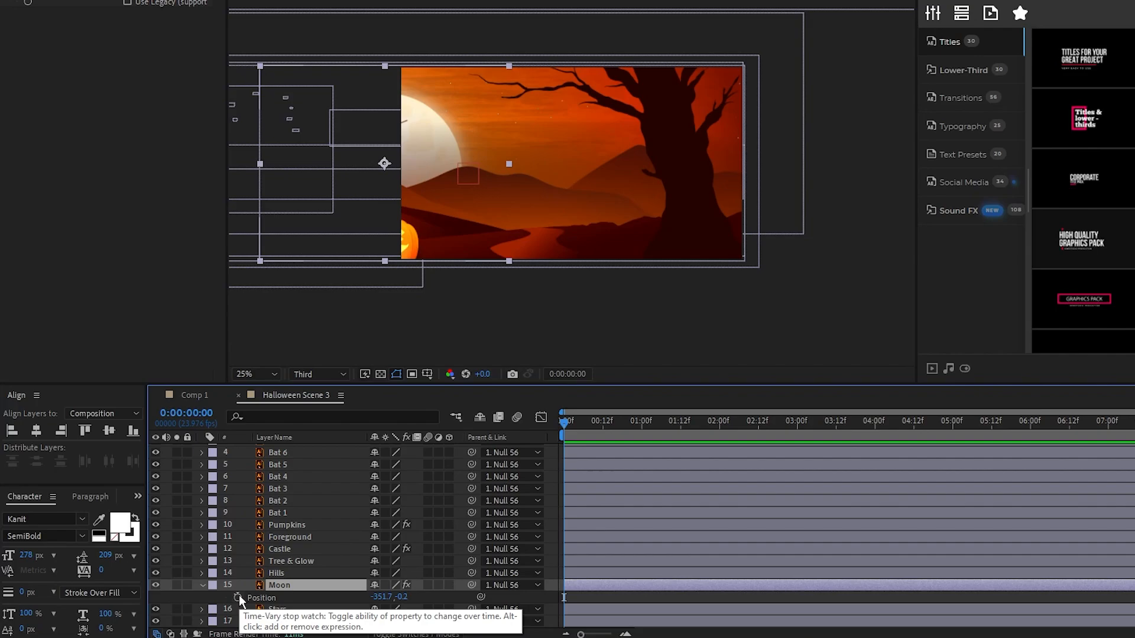
{"action": "left_click", "coordinate": [238, 597]}
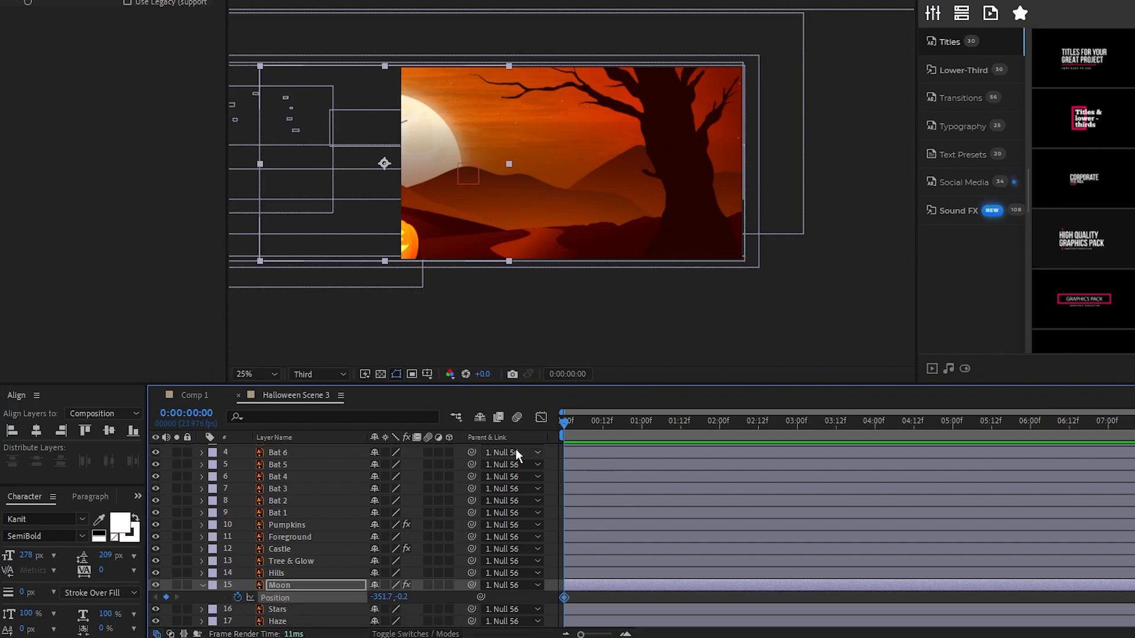
{"action": "left_click", "coordinate": [954, 423]}
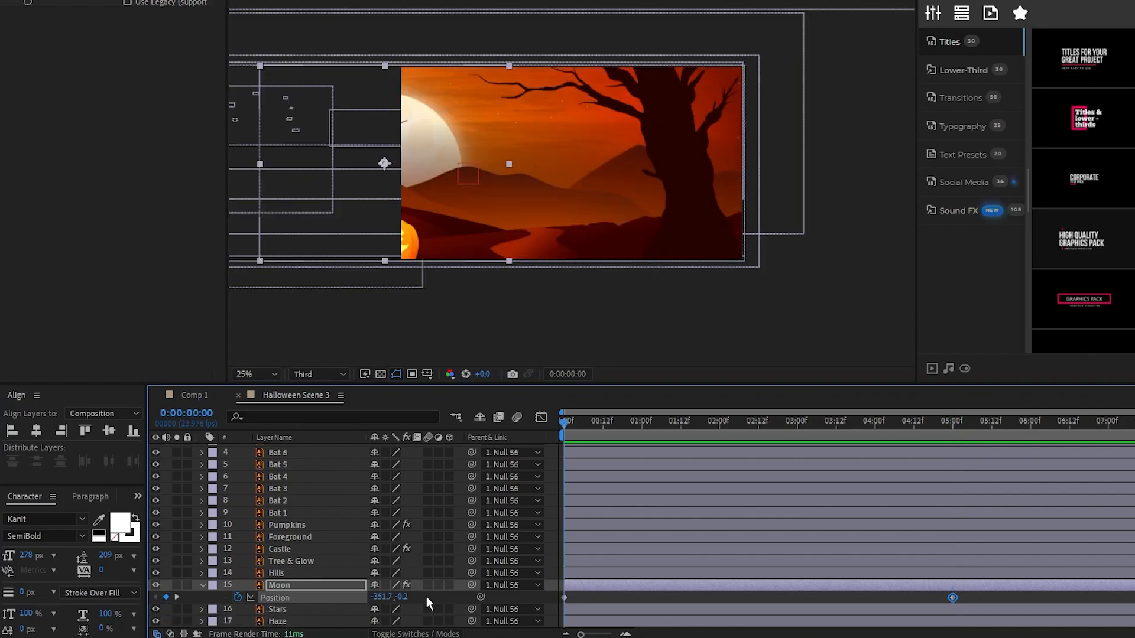
{"action": "left_click_drag", "start_coordinate": [383, 163], "coordinate": [383, 225]}
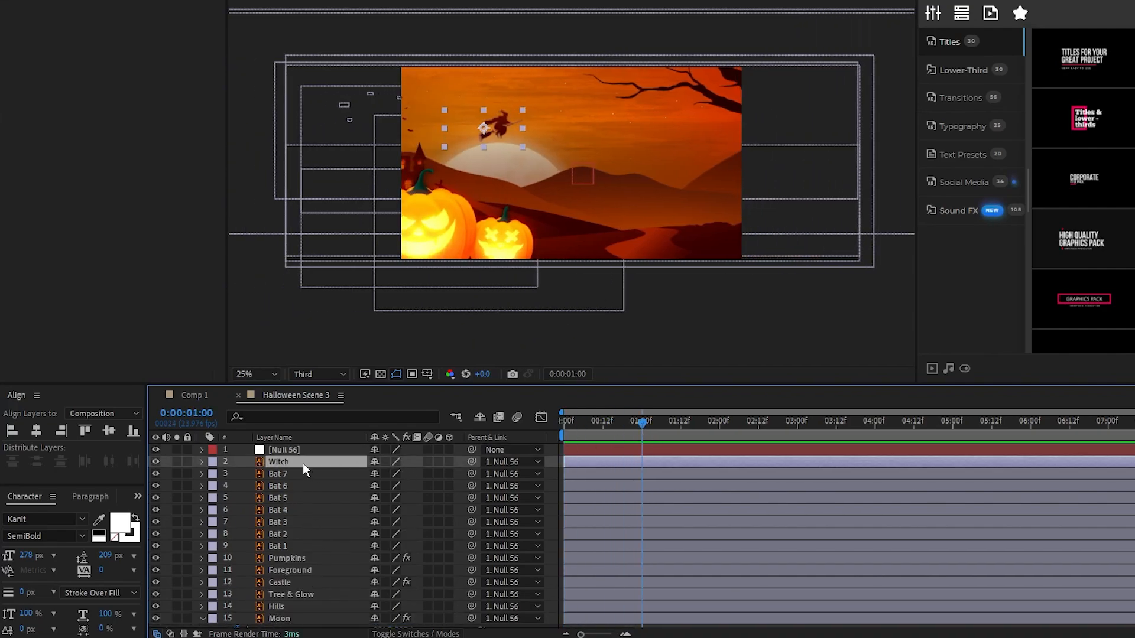
Keyframe the Witch's flight and give her Transform effect position a wiggle(1) expression.
{"action": "left_click", "coordinate": [238, 474]}
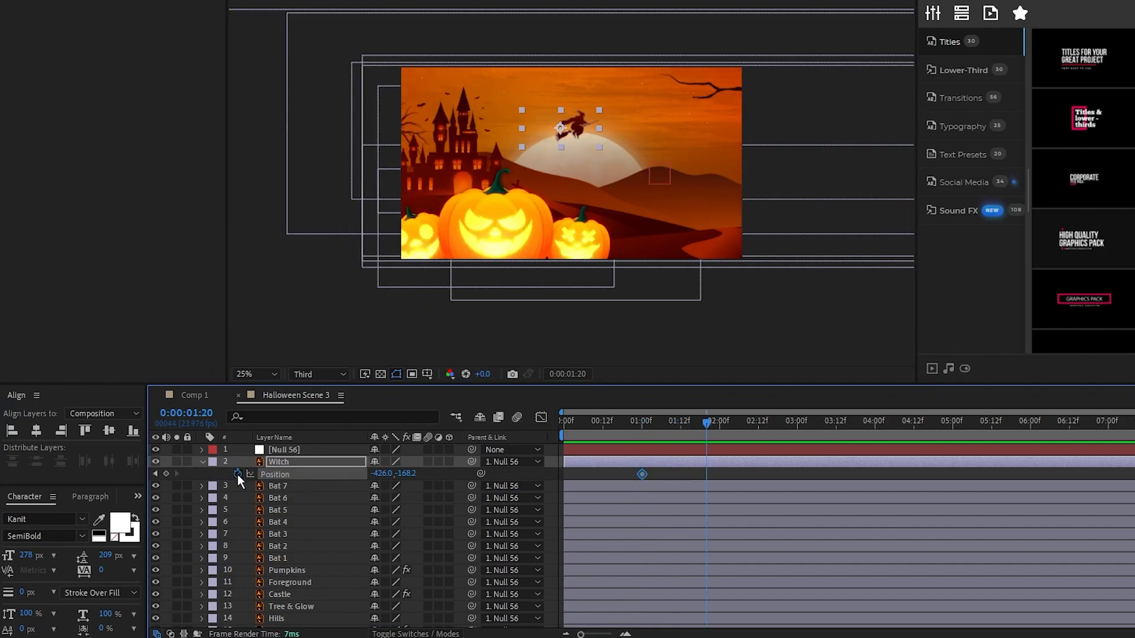
{"action": "mouse_move", "coordinate": [158, 477]}
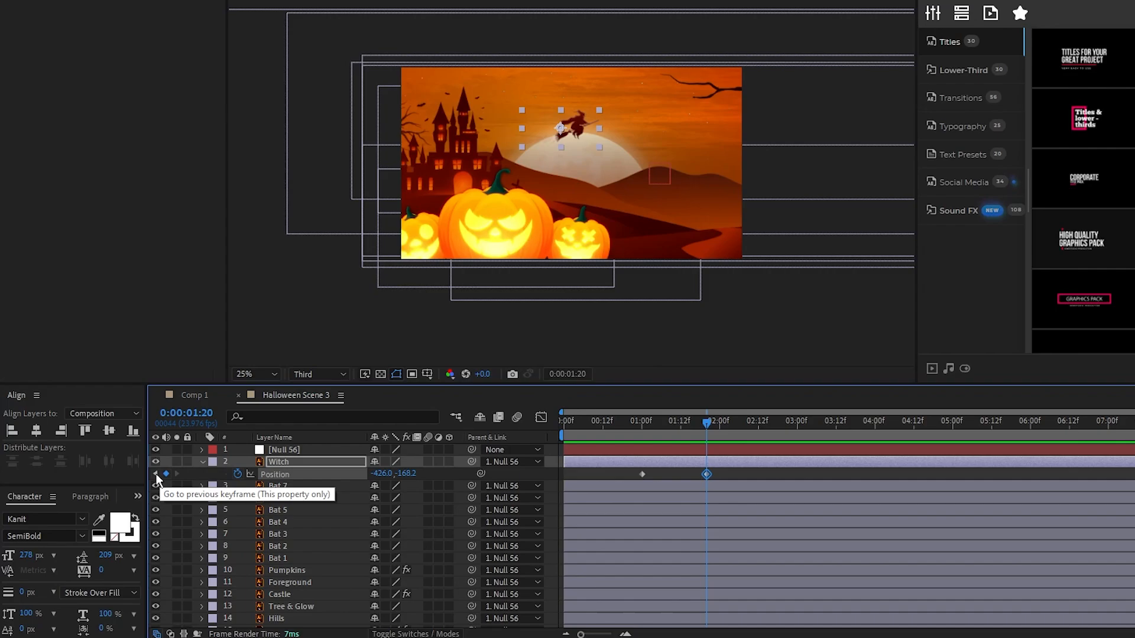
{"action": "left_click", "coordinate": [156, 474]}
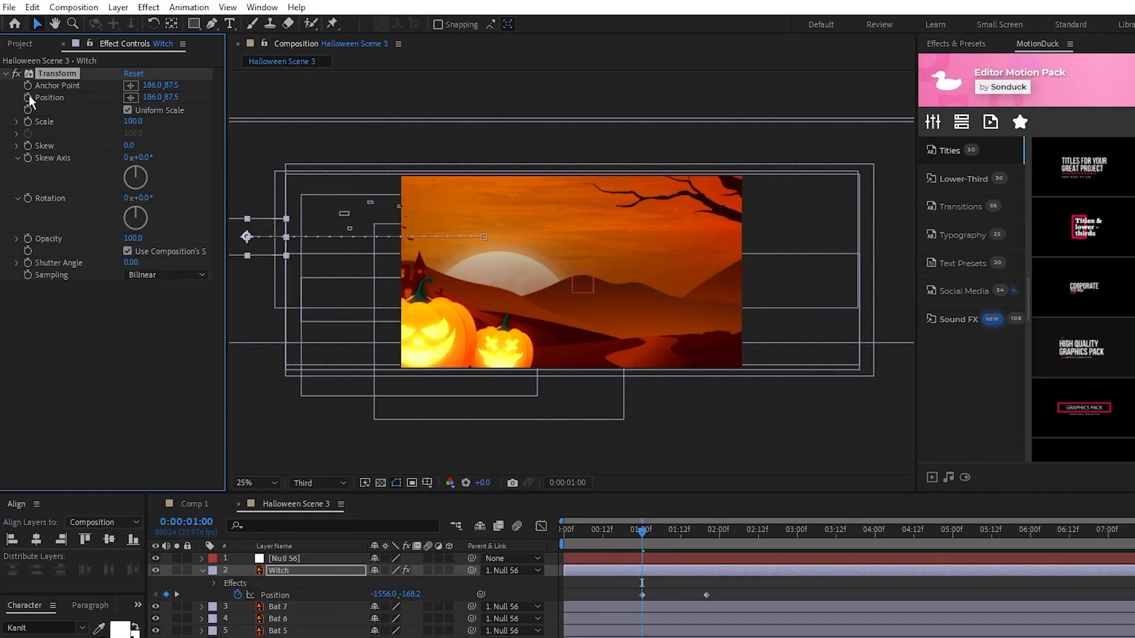
{"action": "left_click", "coordinate": [227, 595]}
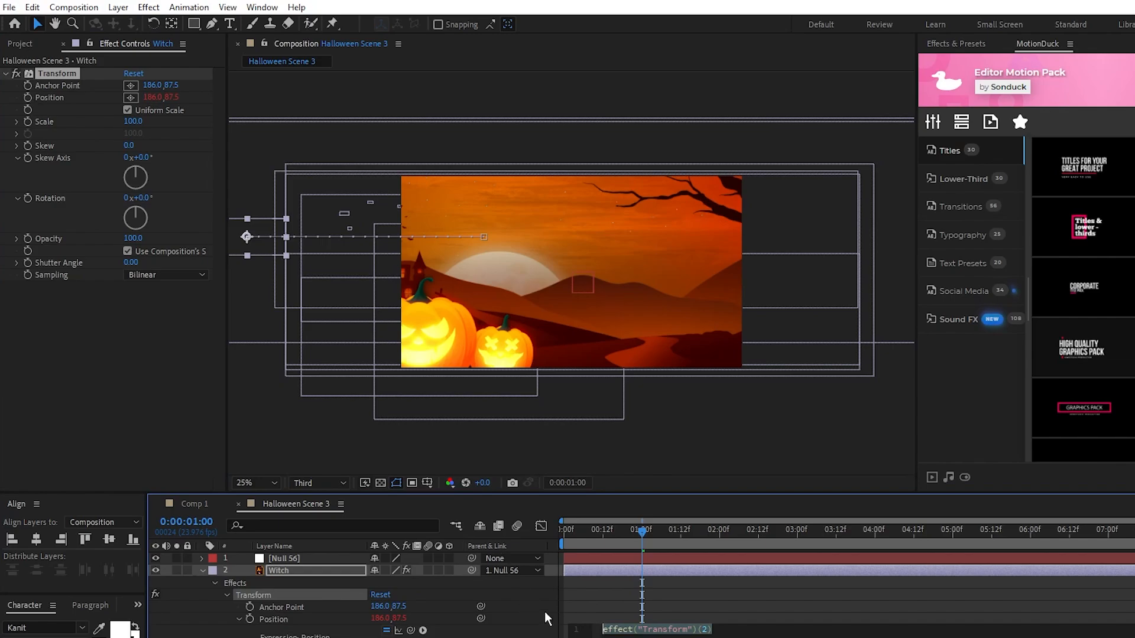
{"action": "type", "text": "wiggle(1)"}
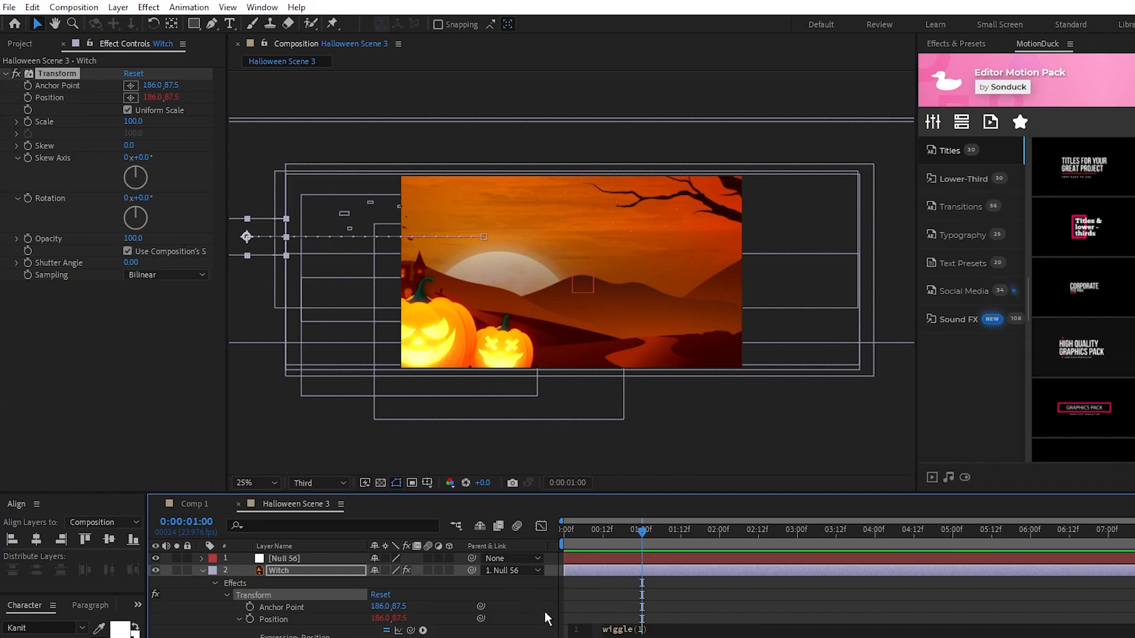
{"action": "left_click", "coordinate": [774, 530]}
{"action": "type", "text": "Bat"}
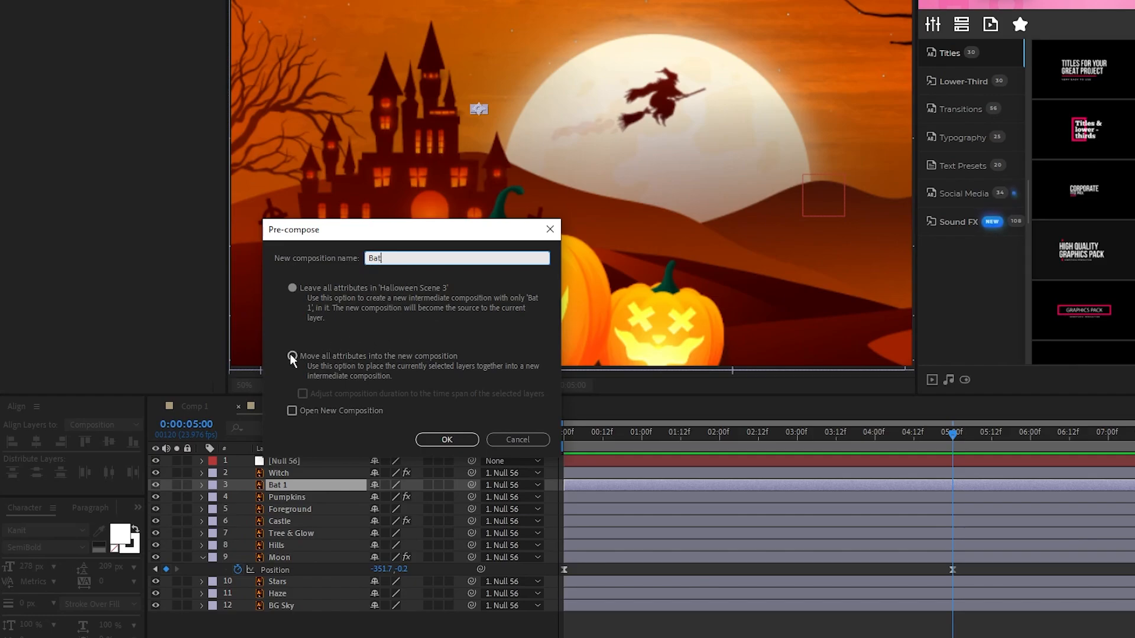
Pre-compose Bat 1 as 'Bat' moving all attributes and add wiggle() to its Transform position.
{"action": "left_click", "coordinate": [447, 440]}
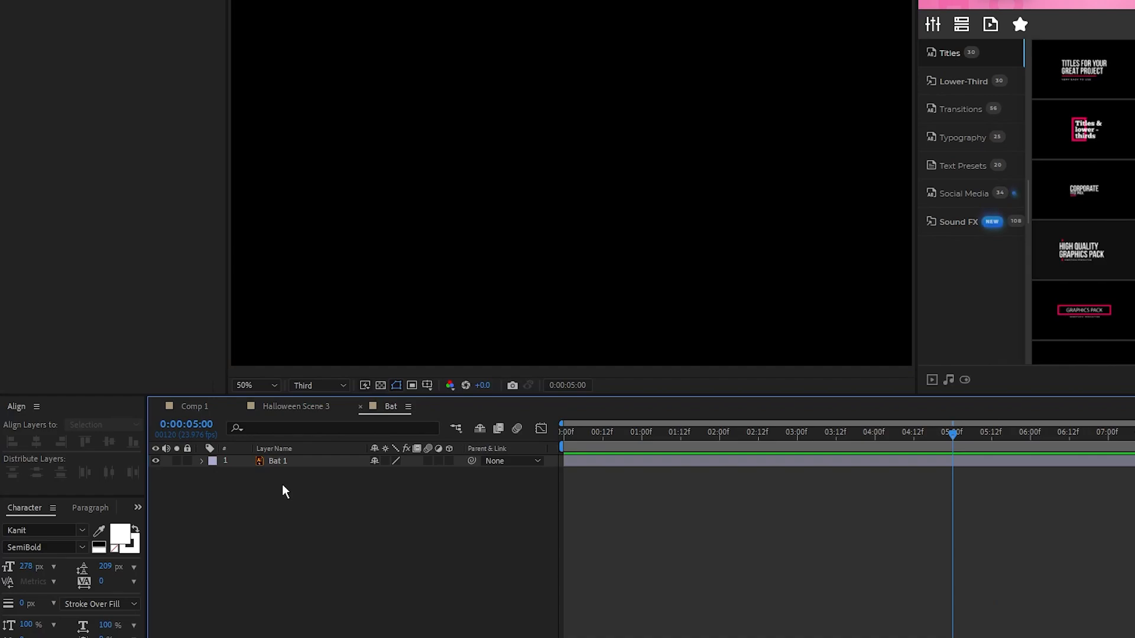
{"action": "left_click", "coordinate": [381, 386]}
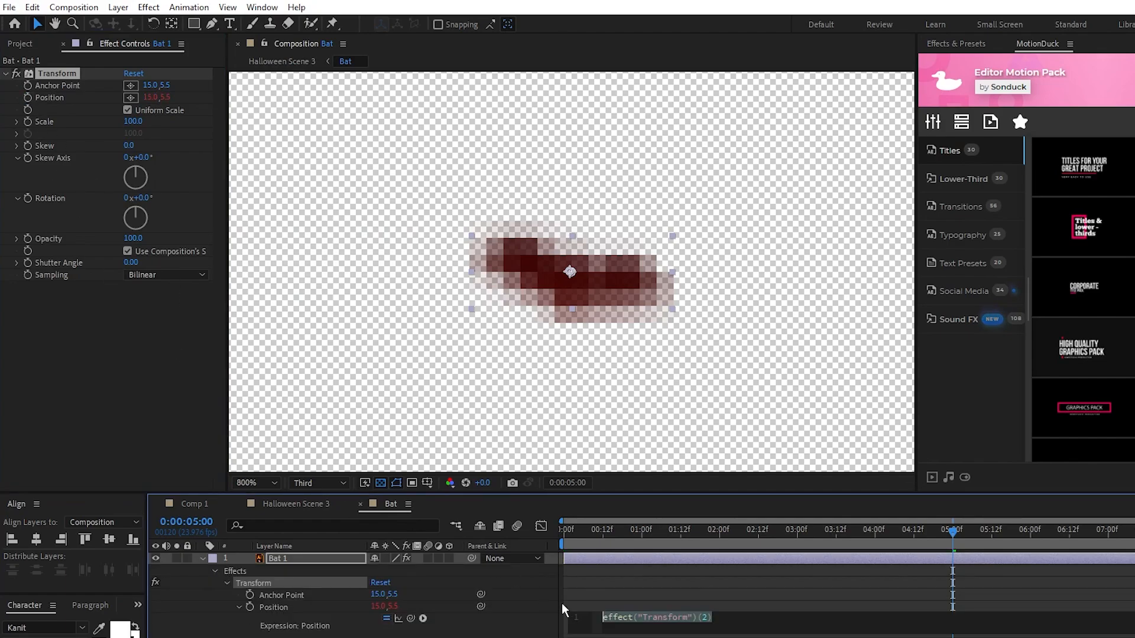
{"action": "type", "text": "wiggle()"}
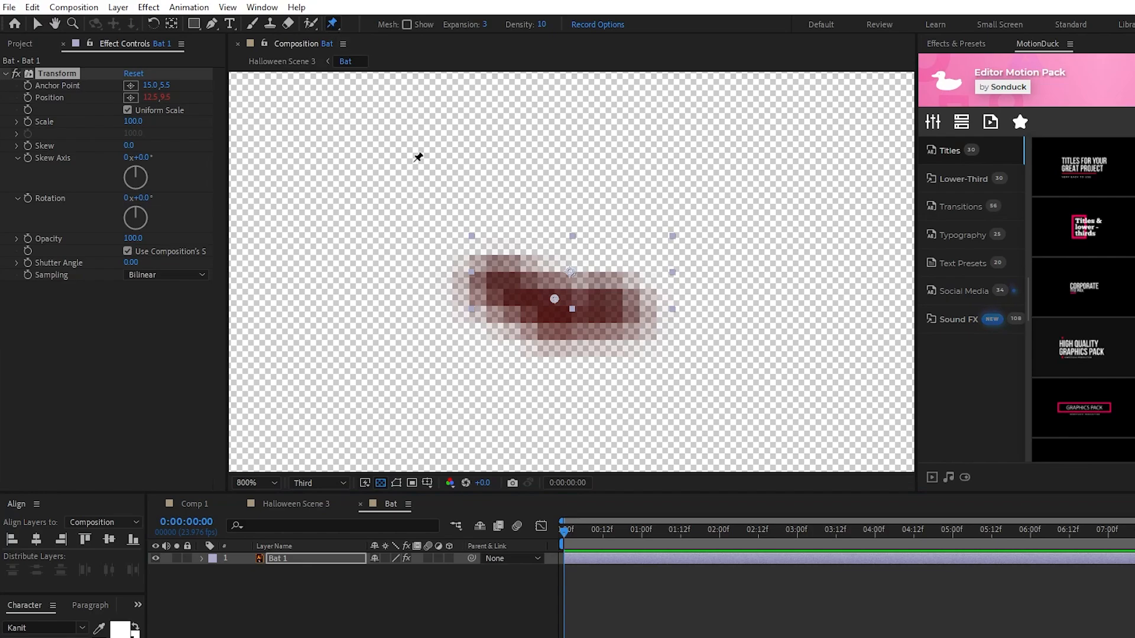
Place puppet pins on the bat and drag the wing pins into flapping poses.
{"action": "left_click", "coordinate": [552, 316]}
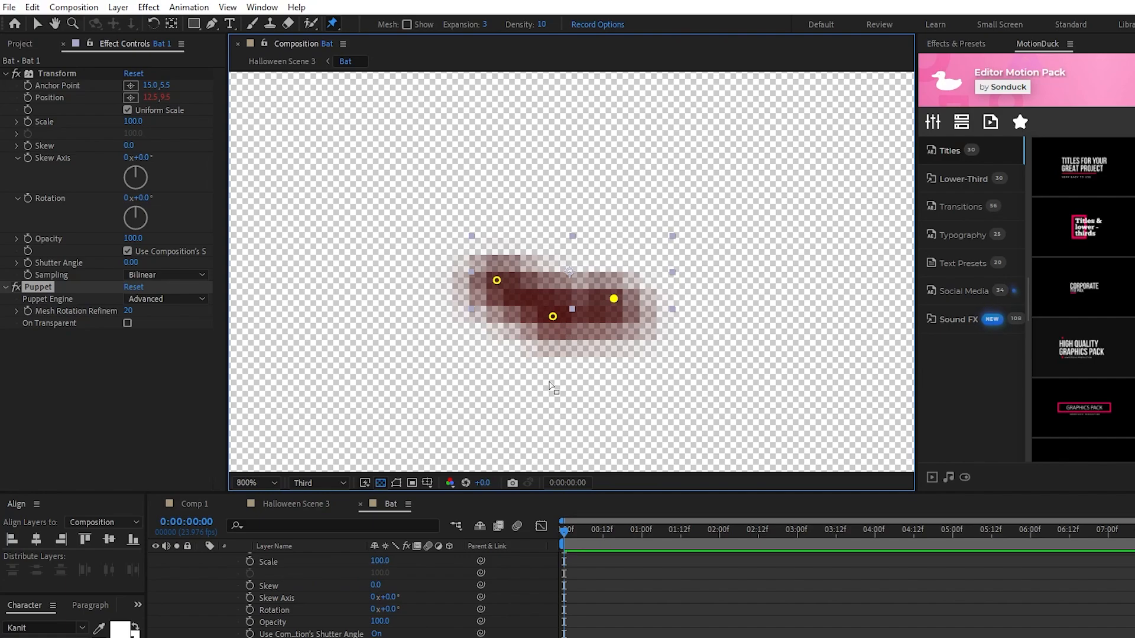
{"action": "left_click_drag", "start_coordinate": [495, 280], "coordinate": [491, 311]}
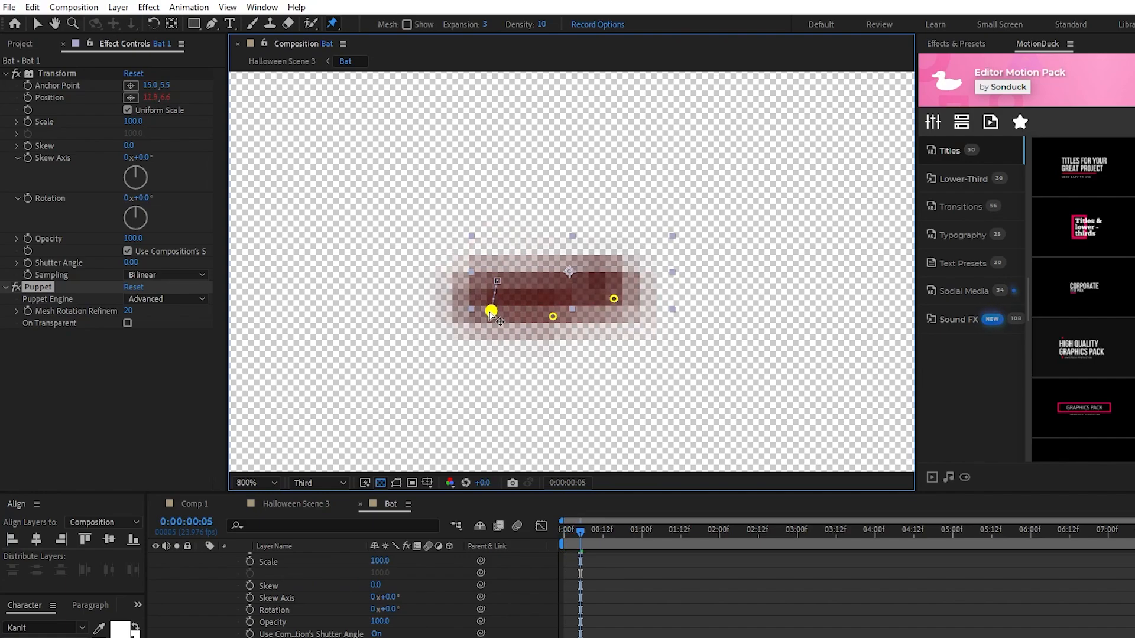
{"action": "left_click_drag", "start_coordinate": [491, 312], "coordinate": [601, 339]}
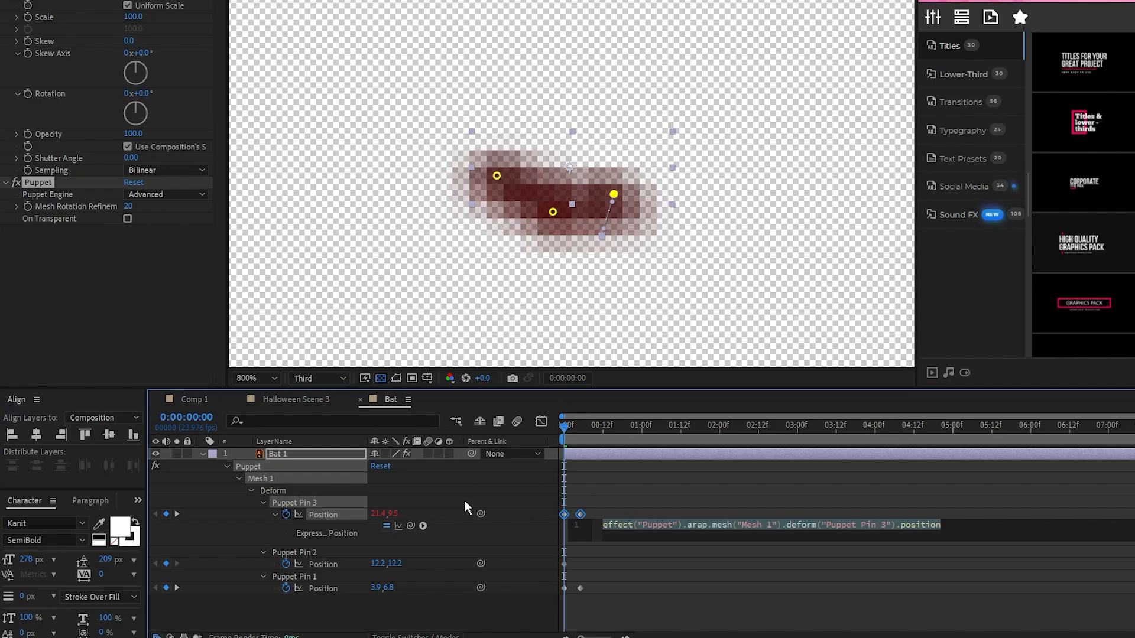
Add a loopOut expression to Puppet Pin 3 Position so the flap repeats.
{"action": "type", "text": "loop"}
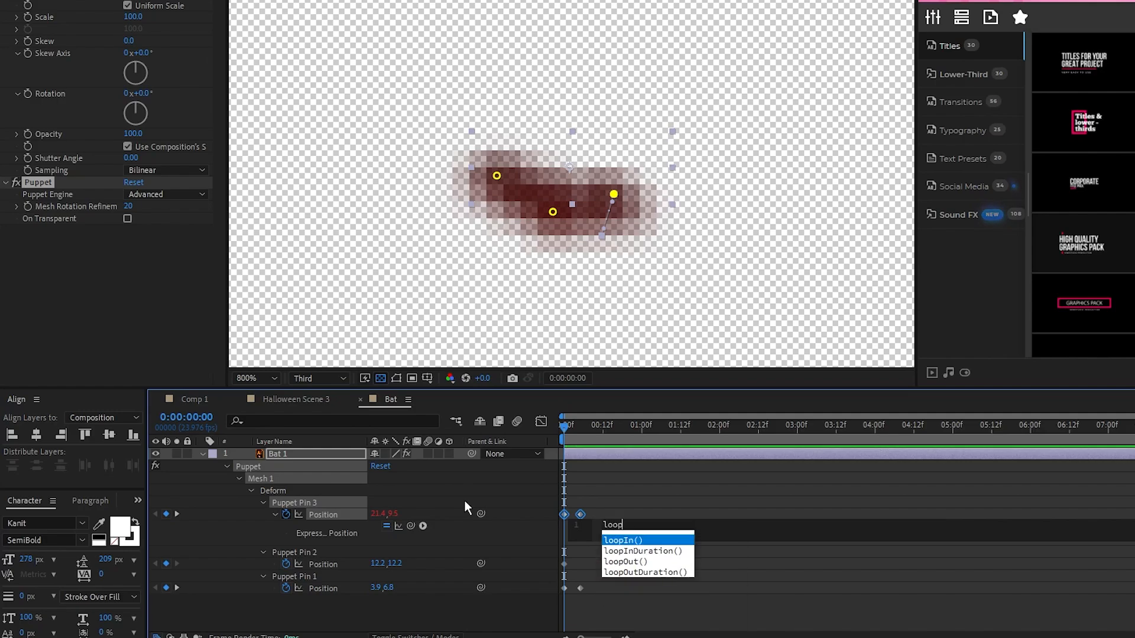
{"action": "left_click", "coordinate": [624, 561]}
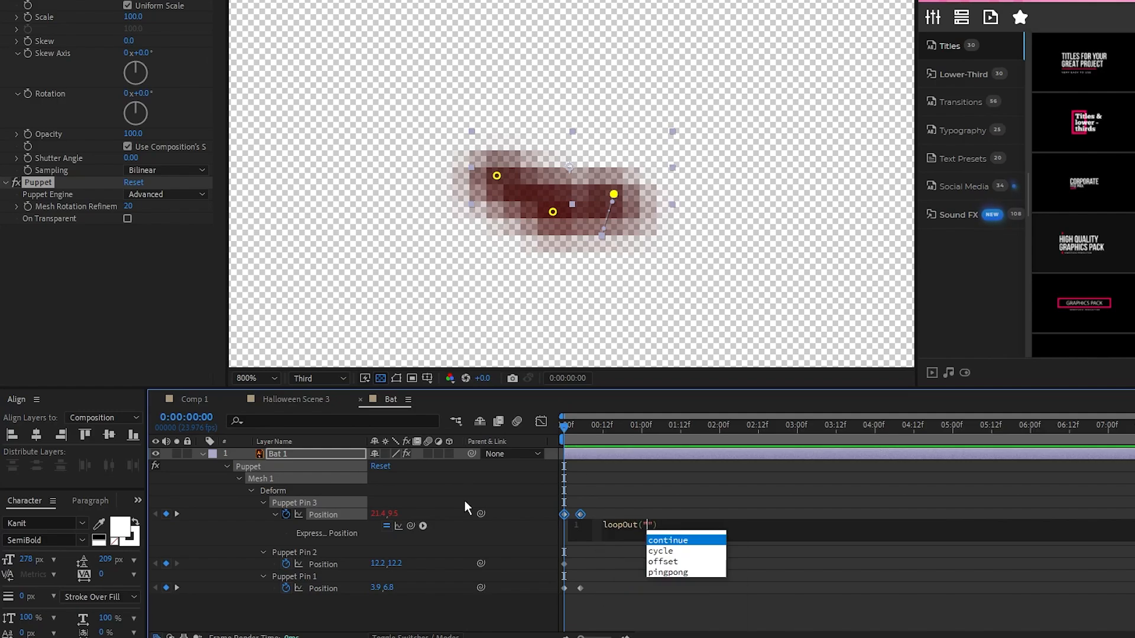
{"action": "left_click", "coordinate": [667, 572]}
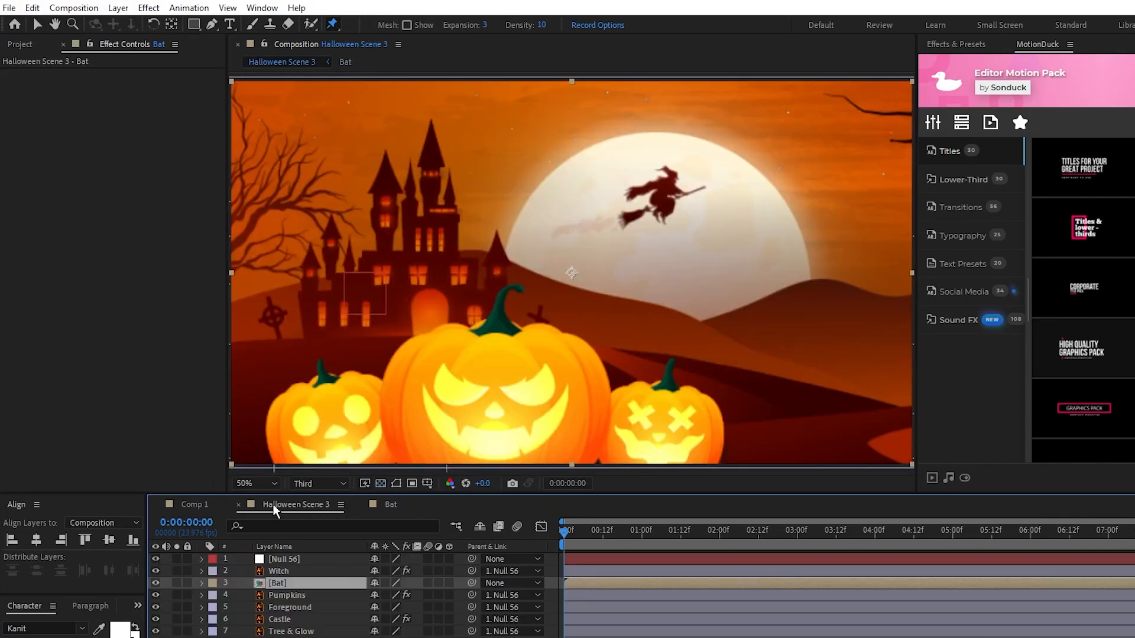
Return to the Halloween Scene 3 composition containing the Bat precomp.
{"action": "left_click_drag", "start_coordinate": [563, 530], "coordinate": [1060, 530]}
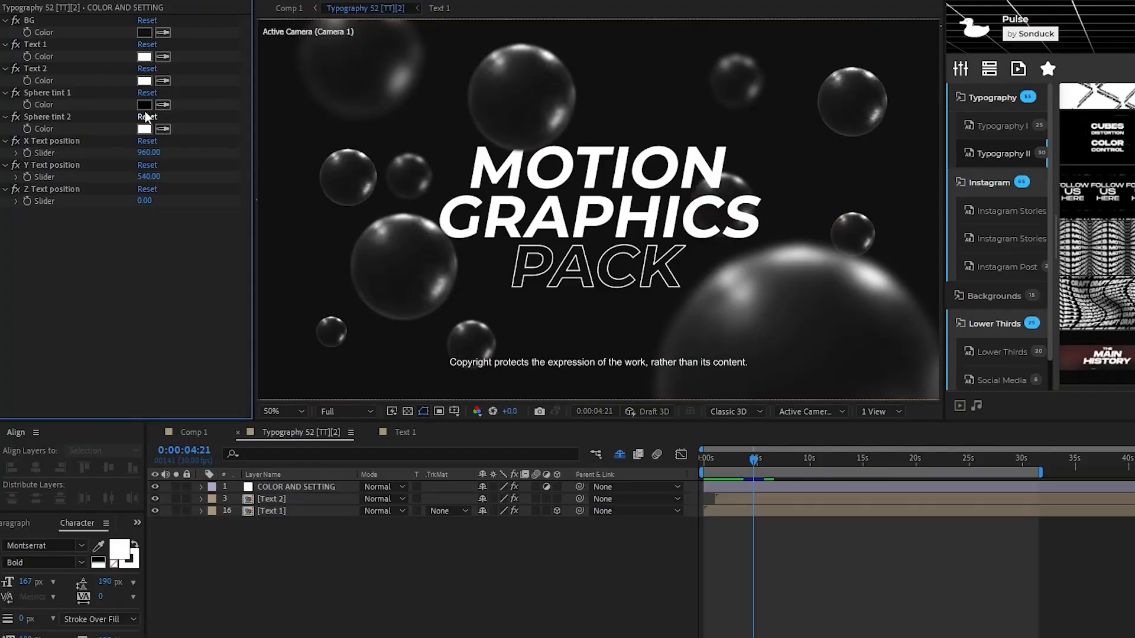
Set the Sphere tint swatches in COLOR AND SETTING to red.
{"action": "left_click", "coordinate": [144, 104]}
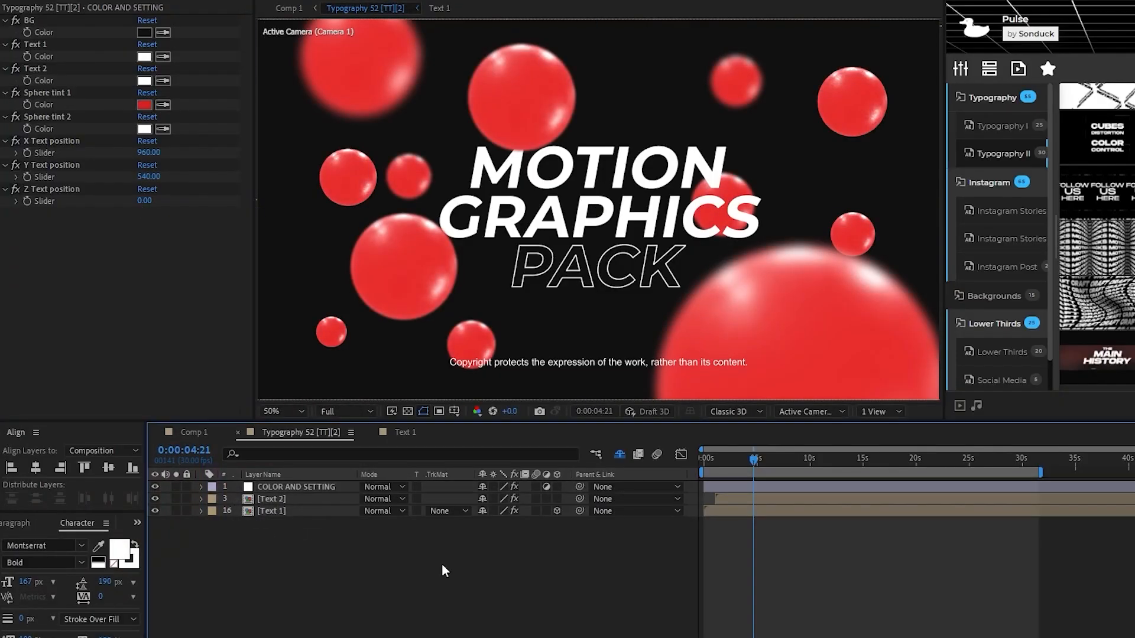